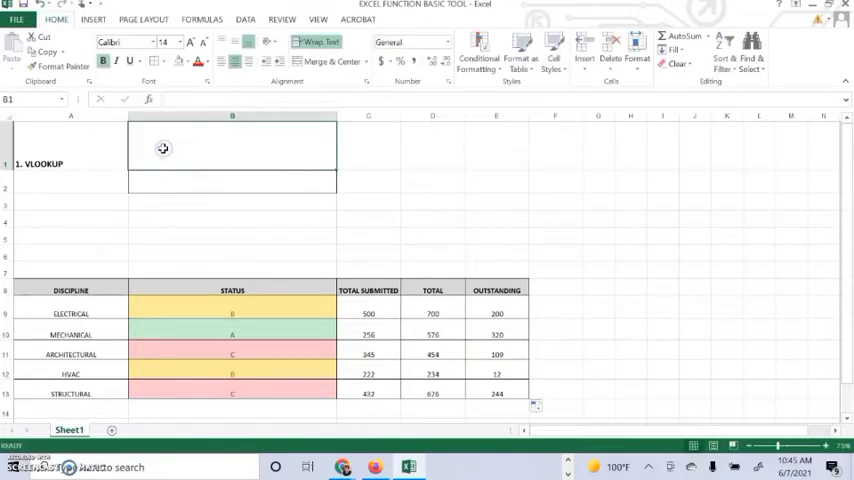
- Enter the heading SUMMARY OF MATERIAL SUBMITTAL in the merged cell B1
text(SUMMARY OF MATERIAL SUBMI)
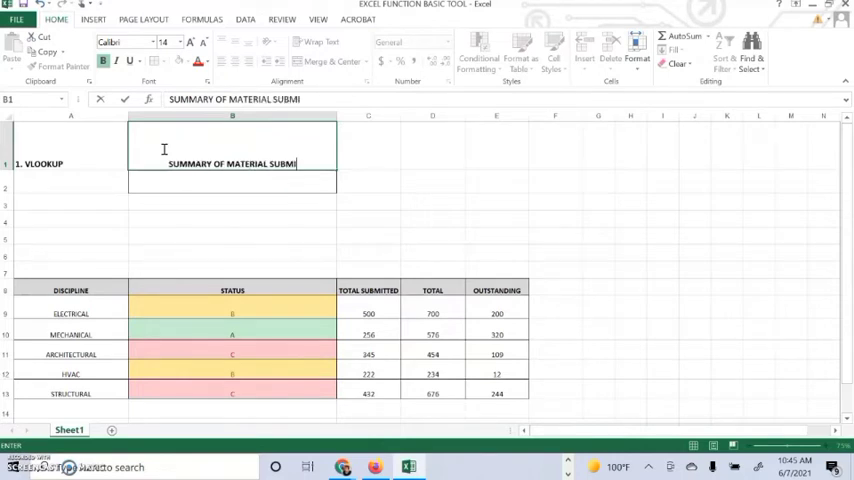
text(TTAL)
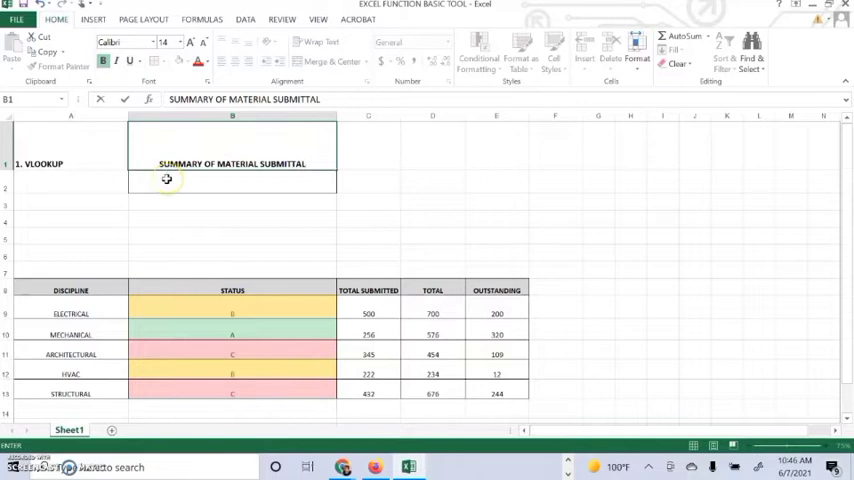
mouse_move(178, 184)
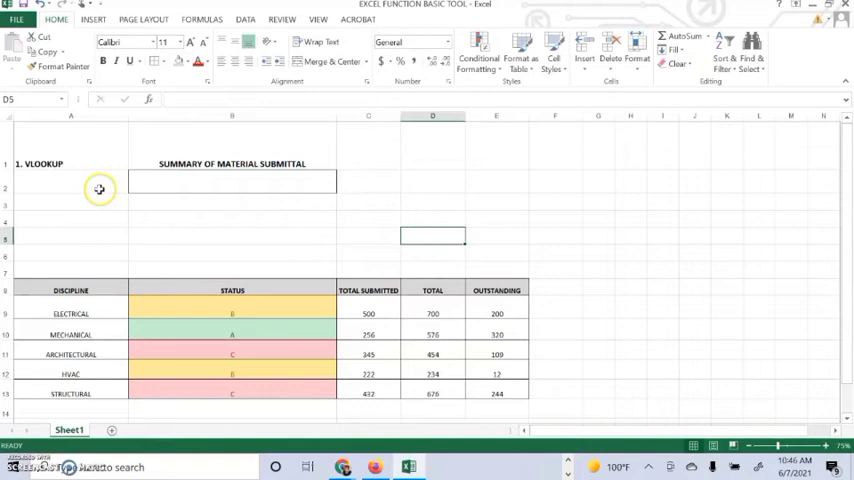
- Label cells A2:A5 DISCIPLINE, STATUS, TOTAL SUBMITTED and OUTSTANDING
click(70, 188)
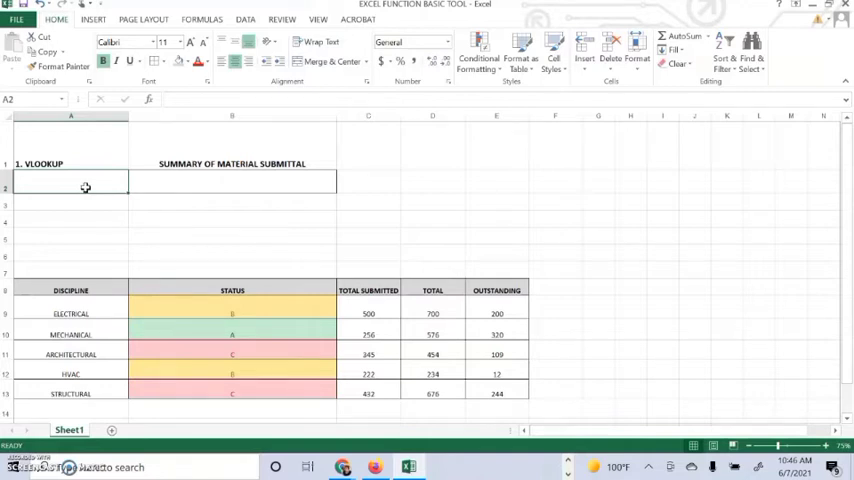
text(DISCIPLINE)
click(70, 204)
text(STATUS)
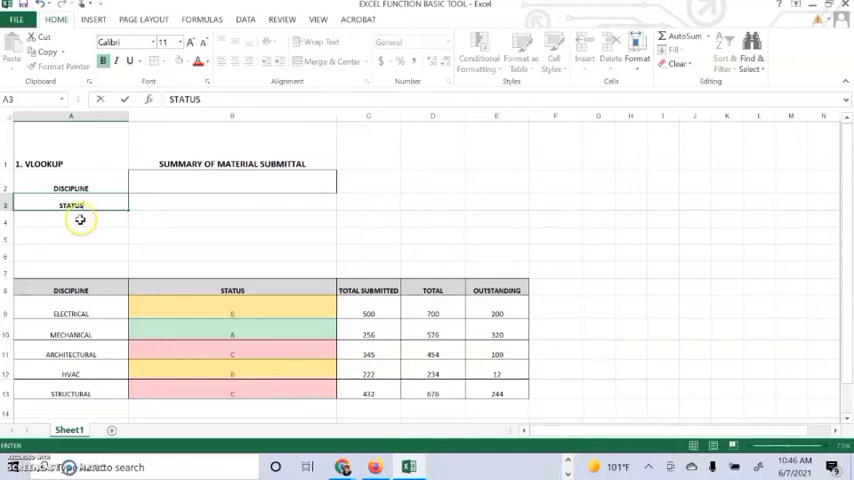
click(72, 220)
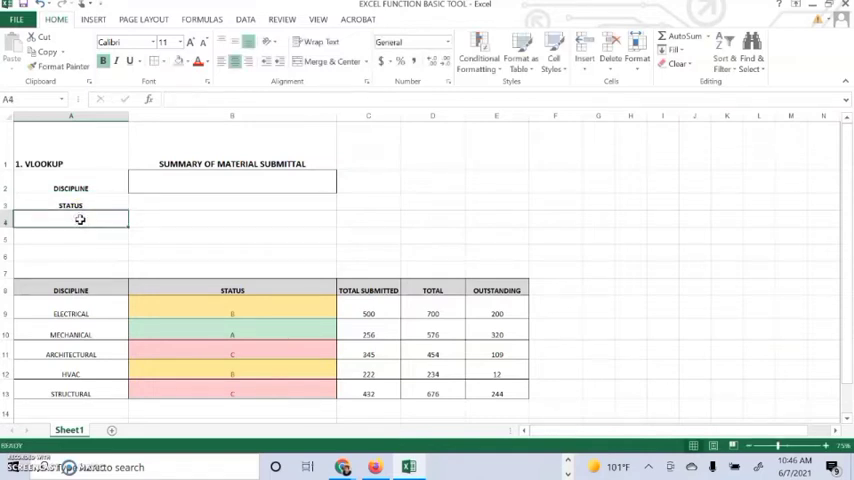
text(TOTAL SUBMITTED)
click(70, 236)
text(OUTSTANDING)
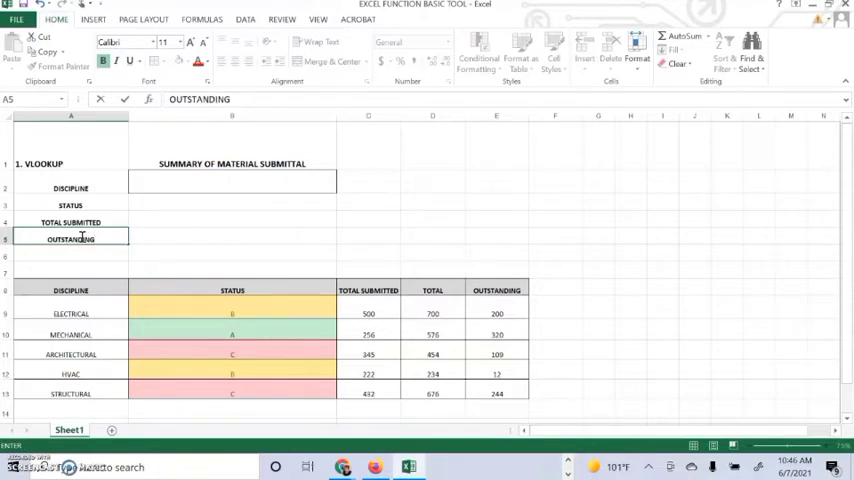
mouse_move(170, 192)
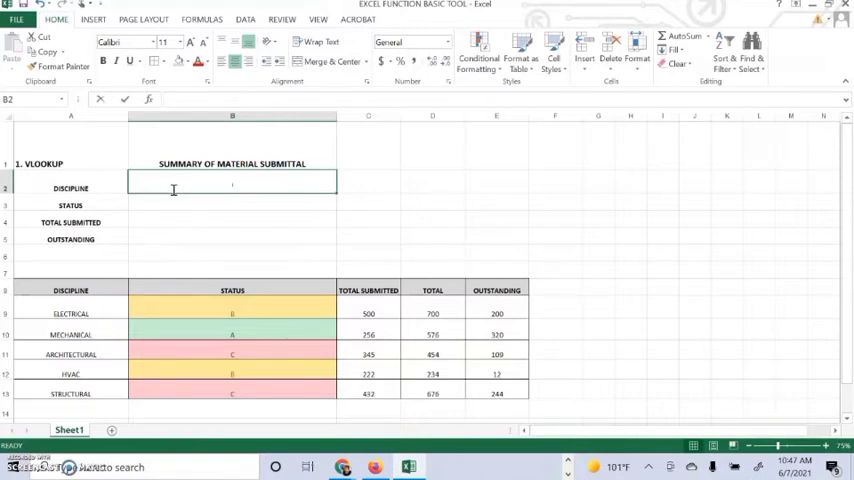
- Enter ELECTRICAL in B2 and begin =VLOOKUP(B2, in the status cell B3
text(ELCTRICAL)
click(232, 204)
text(=VLOOKUP)
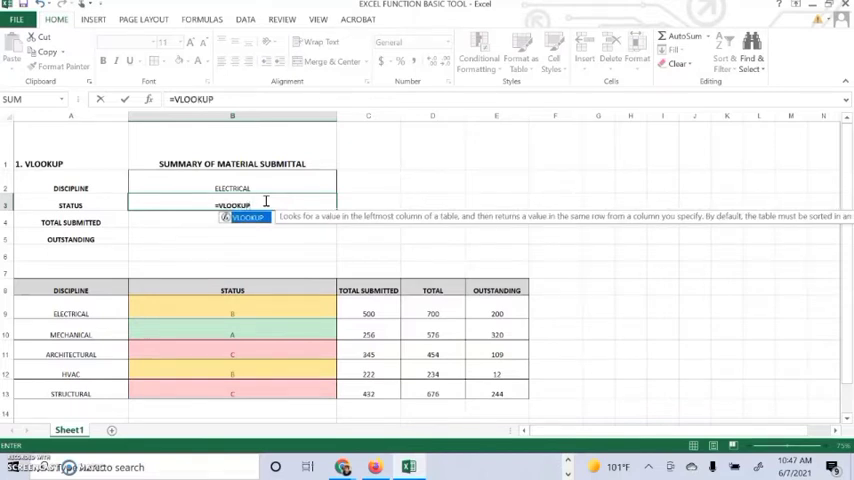
text(()
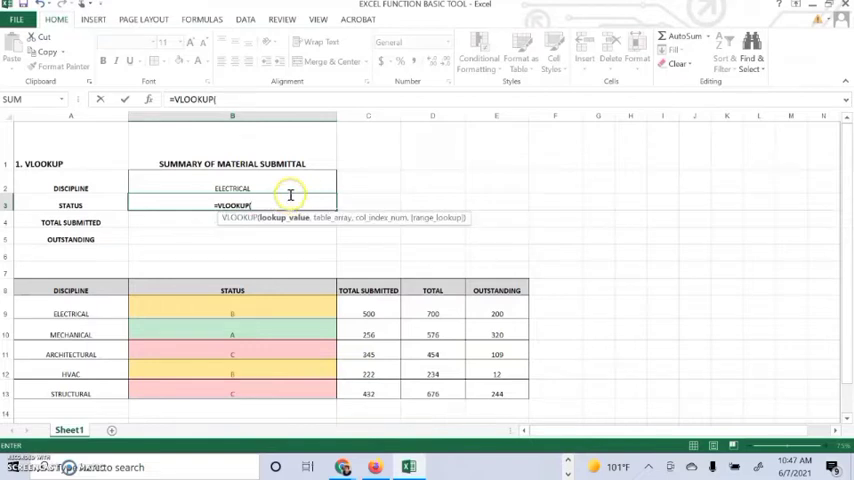
click(232, 188)
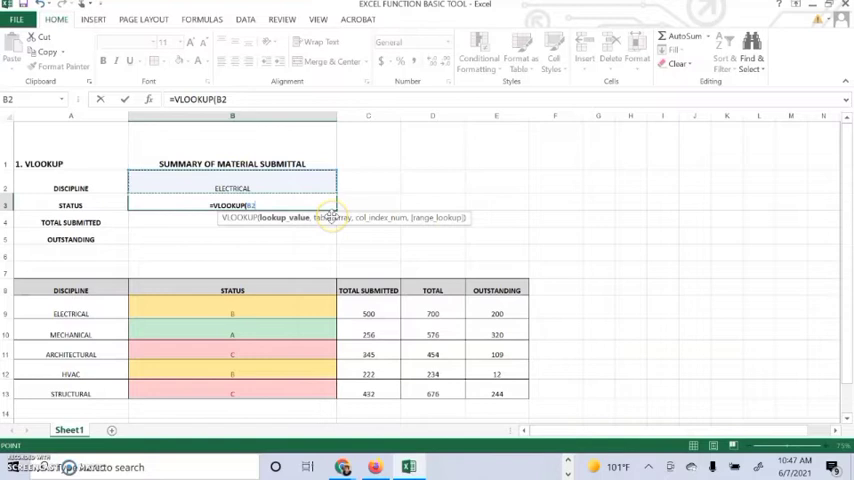
text(,)
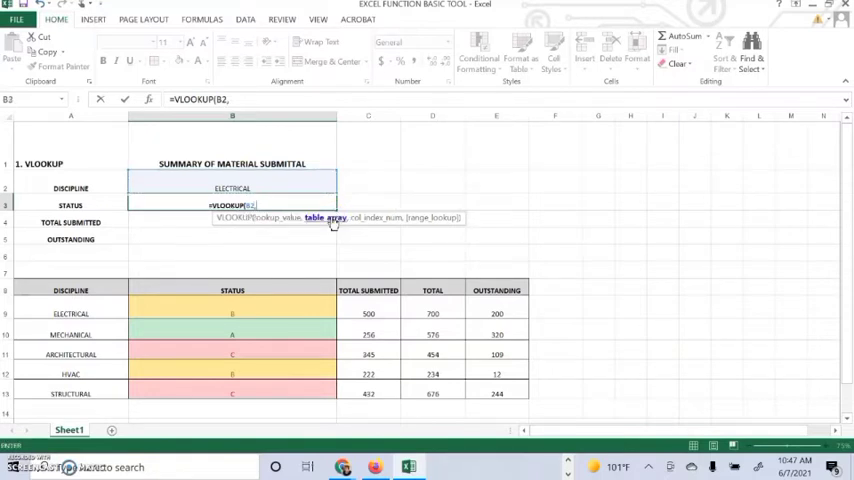
mouse_move(334, 238)
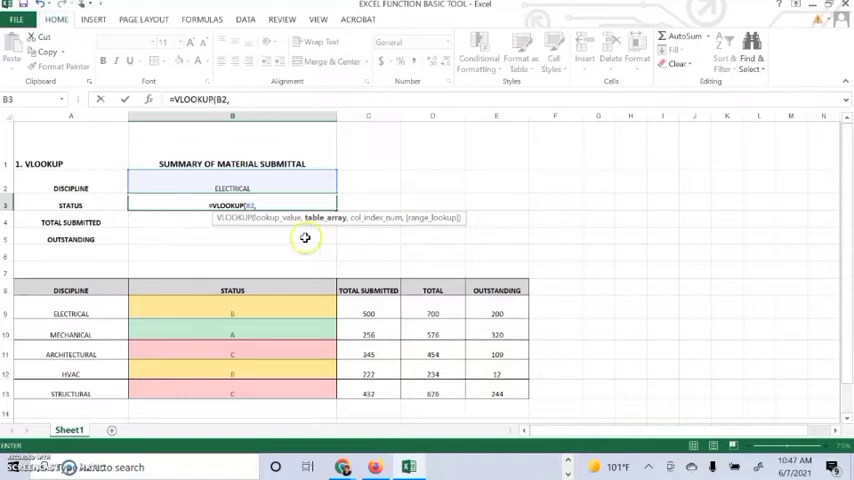
mouse_move(300, 232)
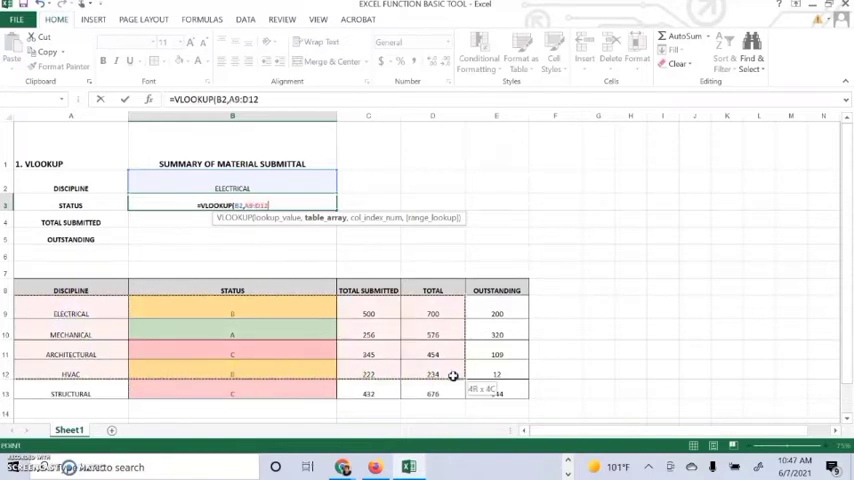
- Finish the status formula as =VLOOKUP(B2,A9:E13,2,FALSE) so B3 returns the discipline's status
drag(454, 376, 496, 392)
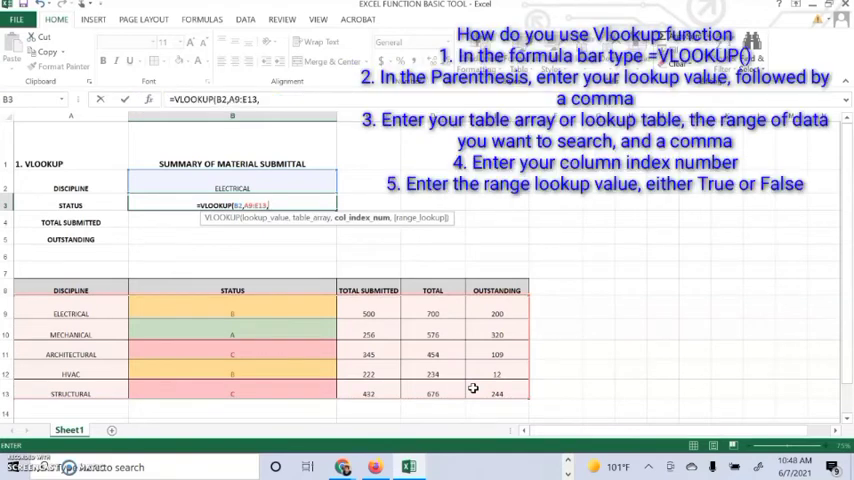
text(2)
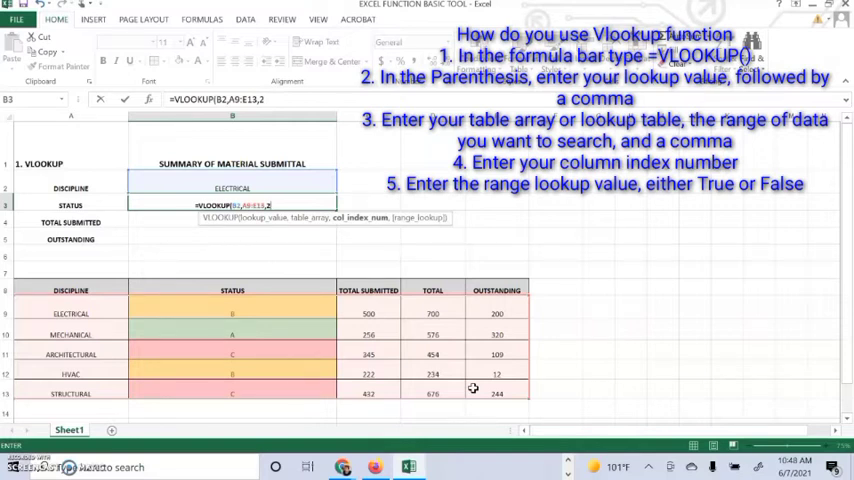
text(,)
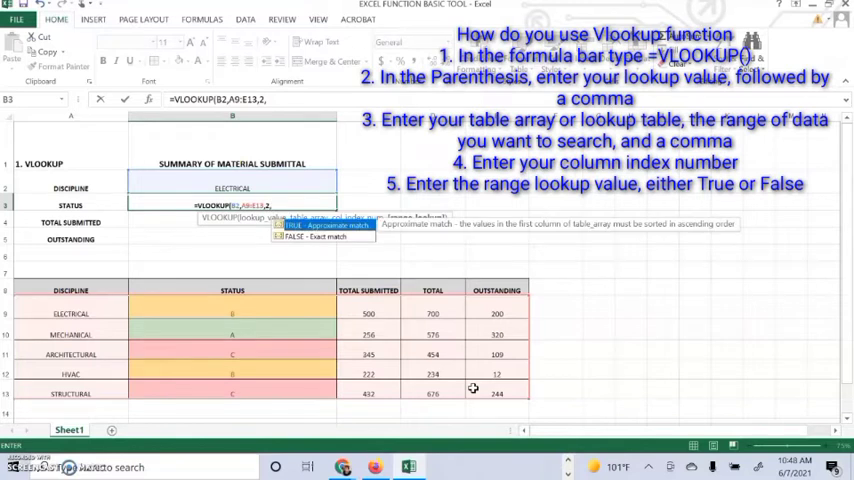
text(FALSE))
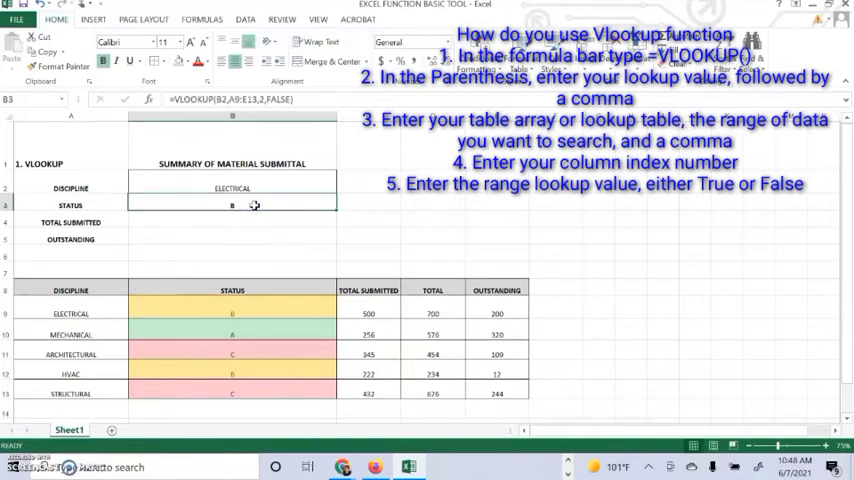
click(232, 188)
text(HVAC)
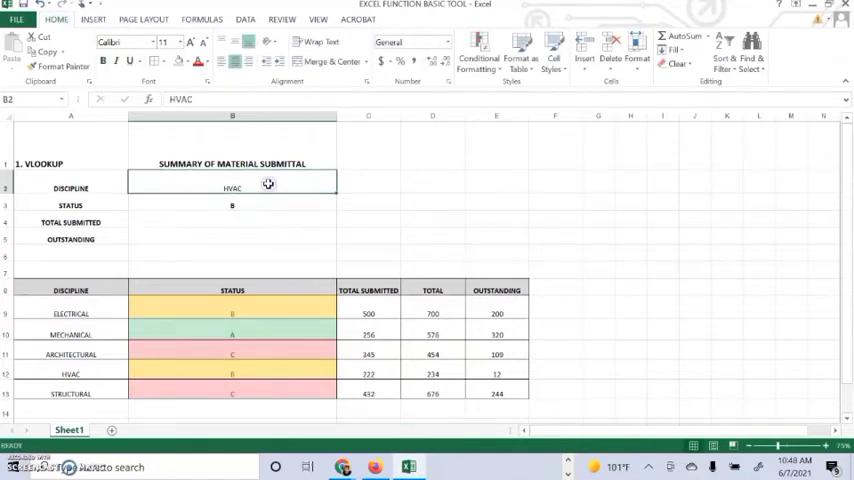
- Change the discipline to MECHANICAL then ARCHITECTURAL and confirm the status in B3 updates
text(MECHANICAL)
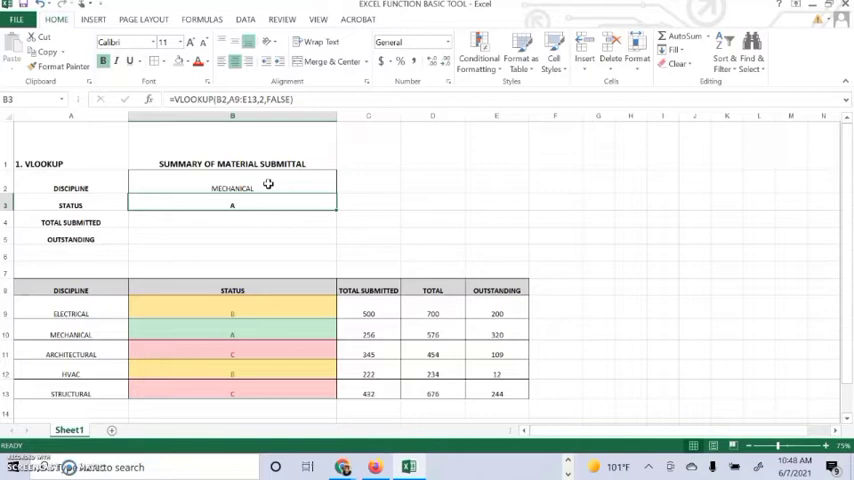
click(232, 188)
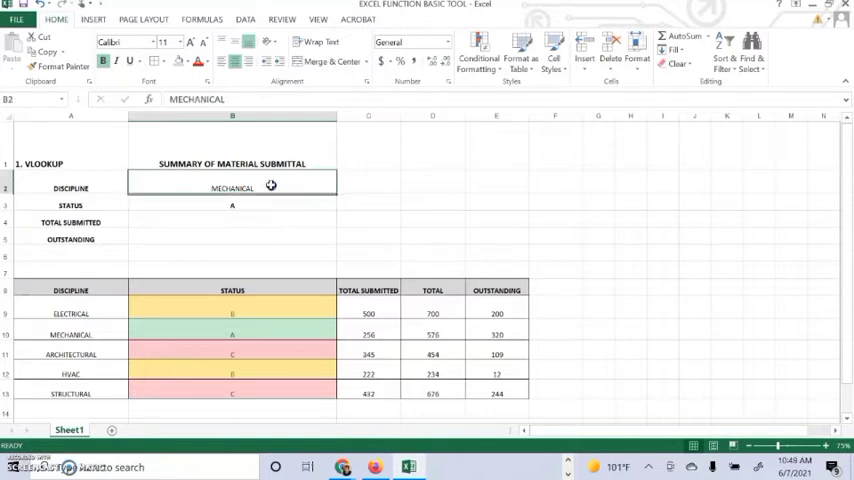
click(232, 204)
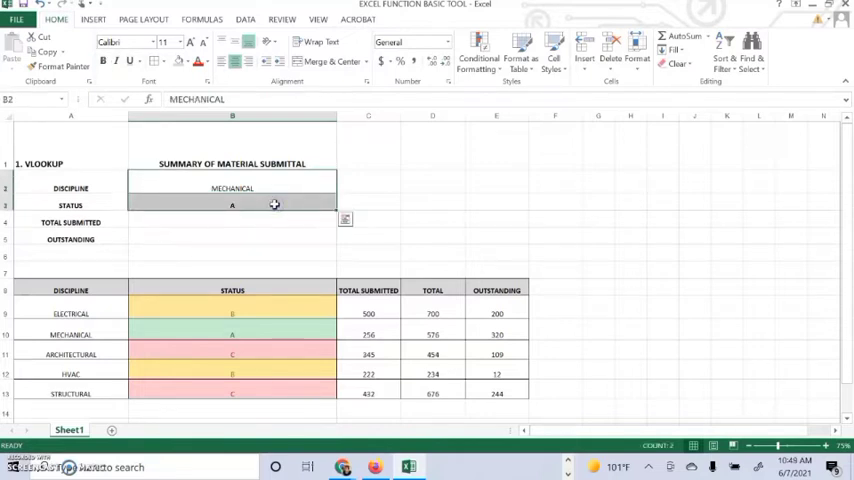
click(232, 188)
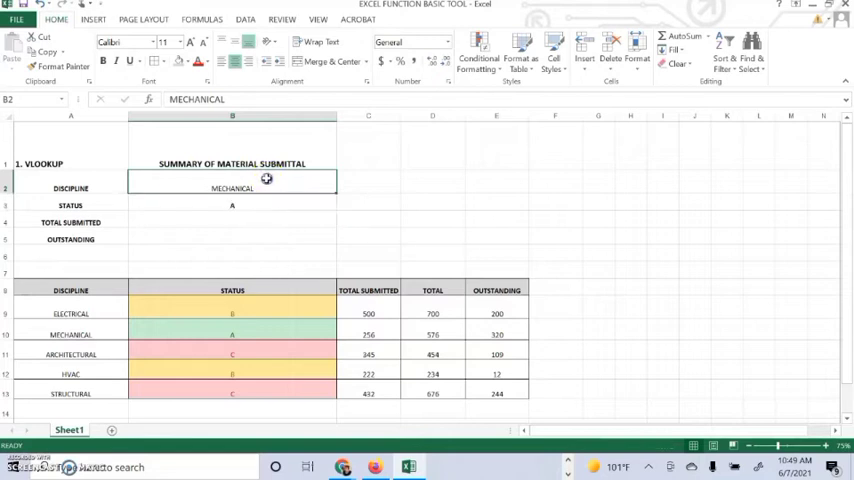
text(ARCHITECTURAL)
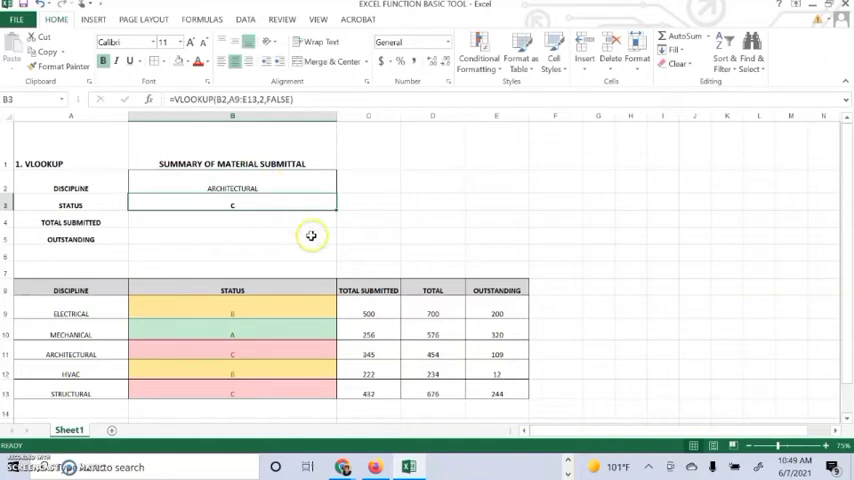
mouse_move(296, 224)
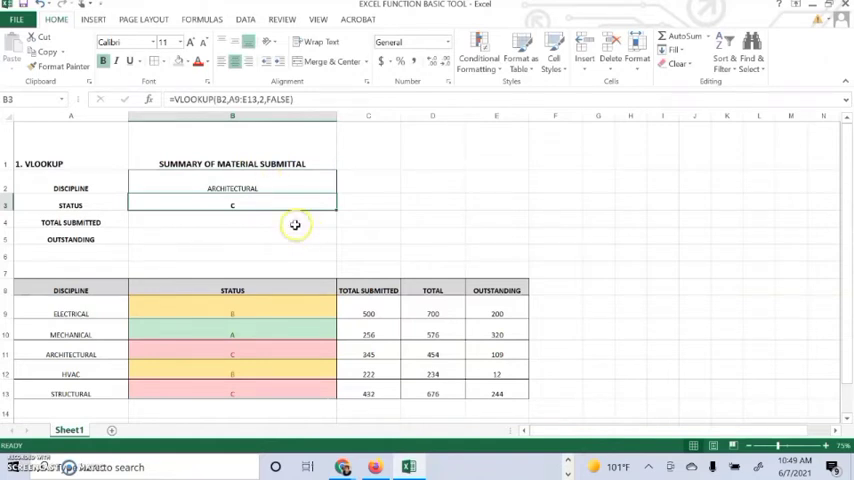
click(232, 222)
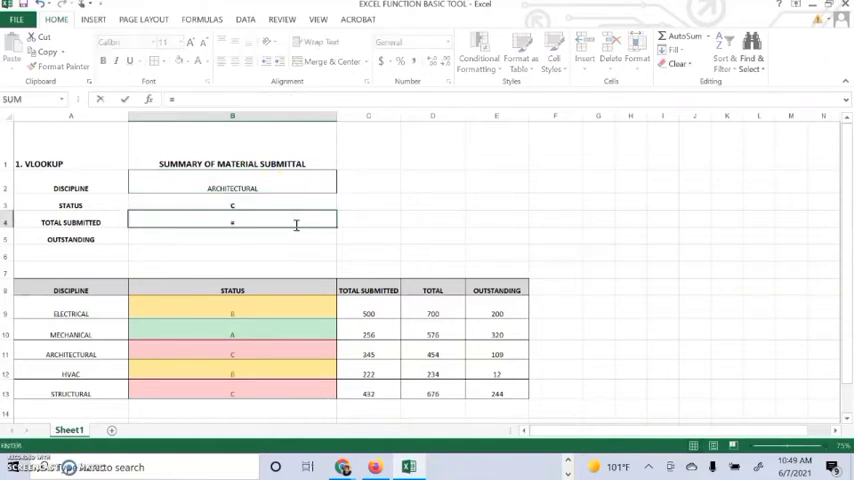
- Enter =VLOOKUP(B2,A9:E13,3,FALSE) in B4 so Total Submitted shows 345 for ARCHITECTURAL
text(VLOOKUP)
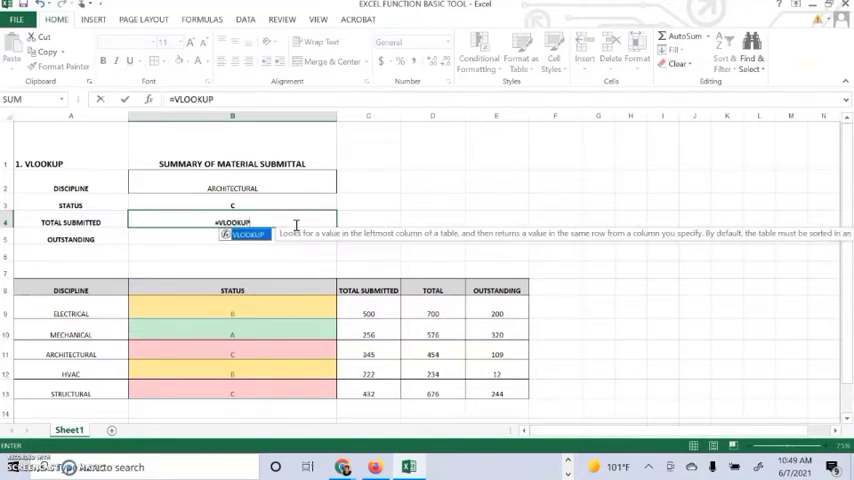
text(()
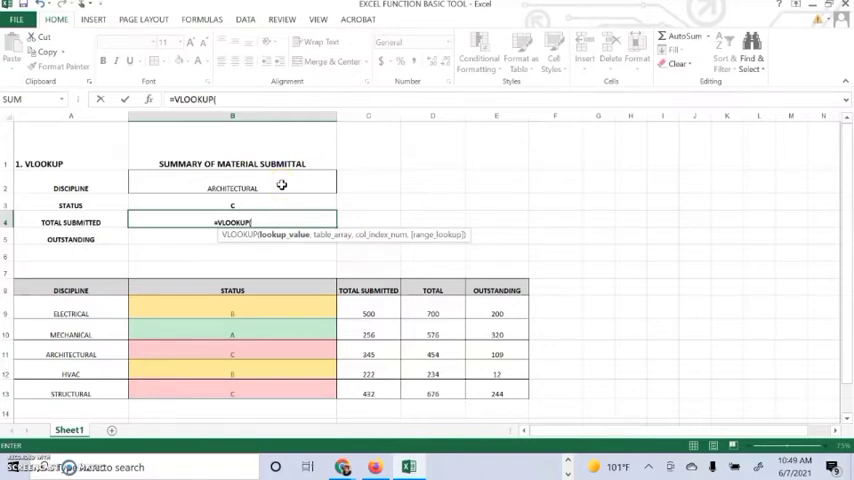
click(232, 188)
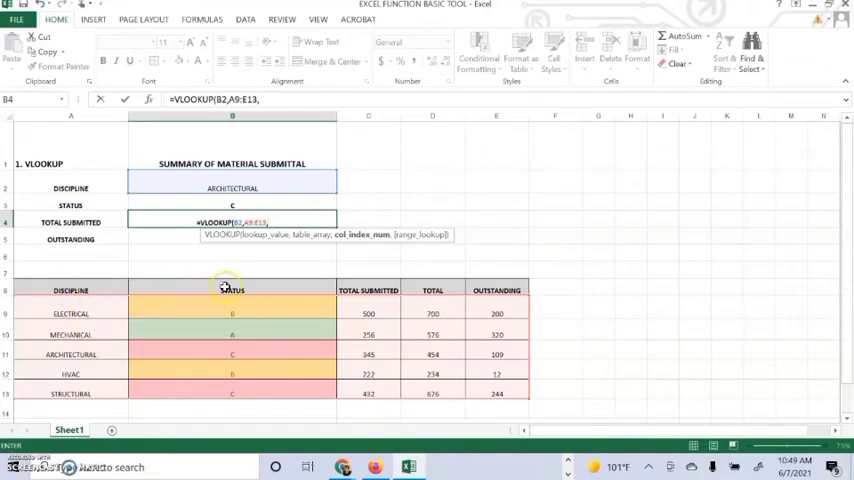
mouse_move(352, 300)
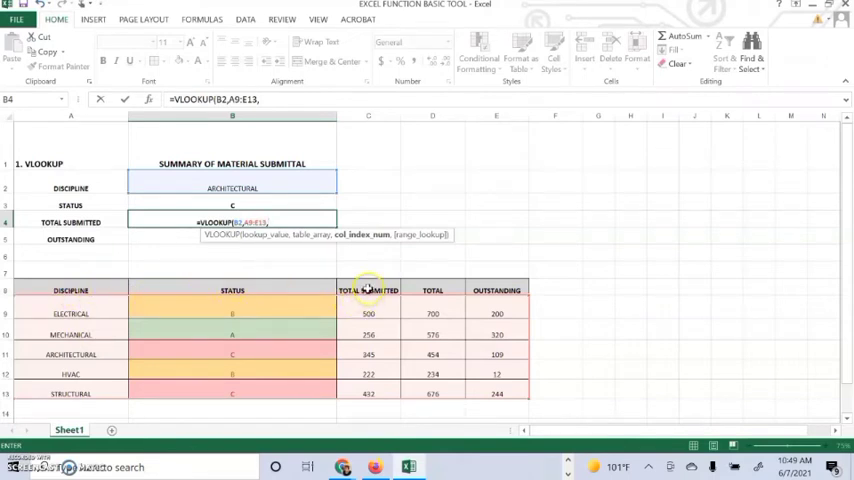
text(3)
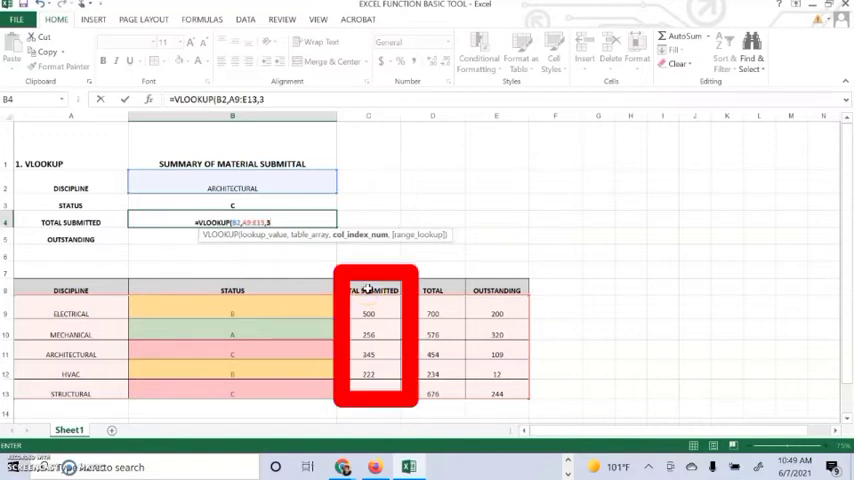
text(,FAL)
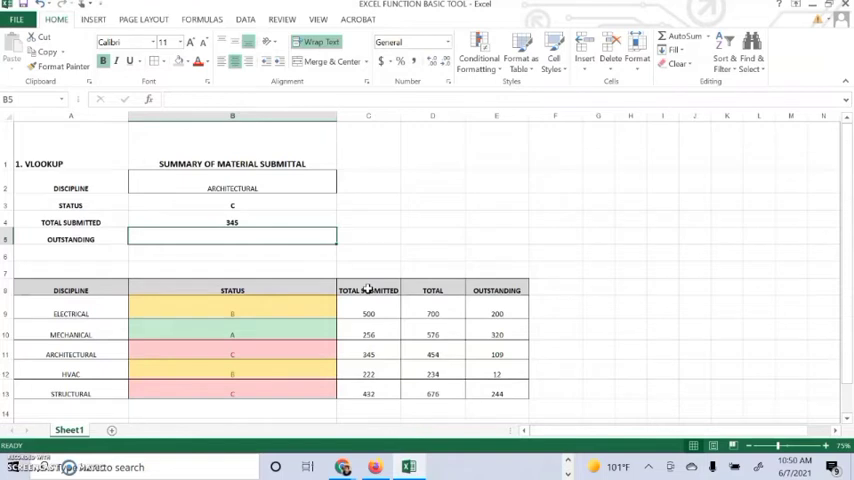
text(=VLOOKUP)
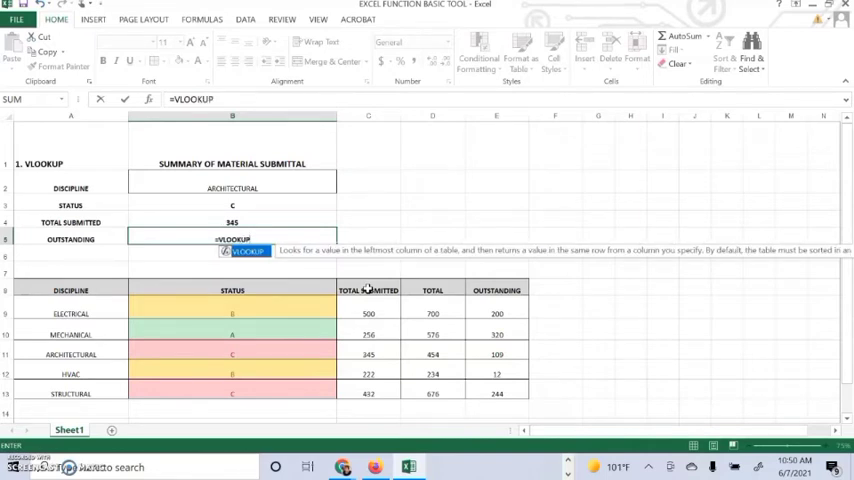
- Enter =VLOOKUP(B2,A9:E13,5,FALSE) in B5 so Outstanding returns ARCHITECTURAL's figure
text(()
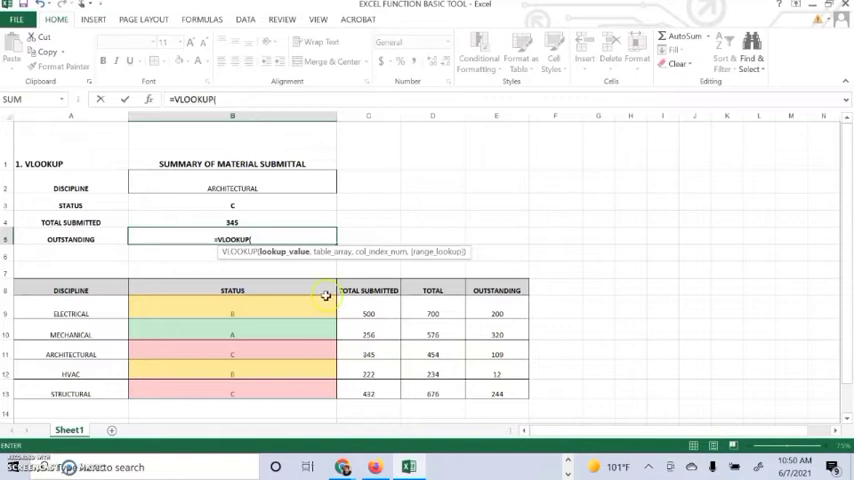
mouse_move(210, 330)
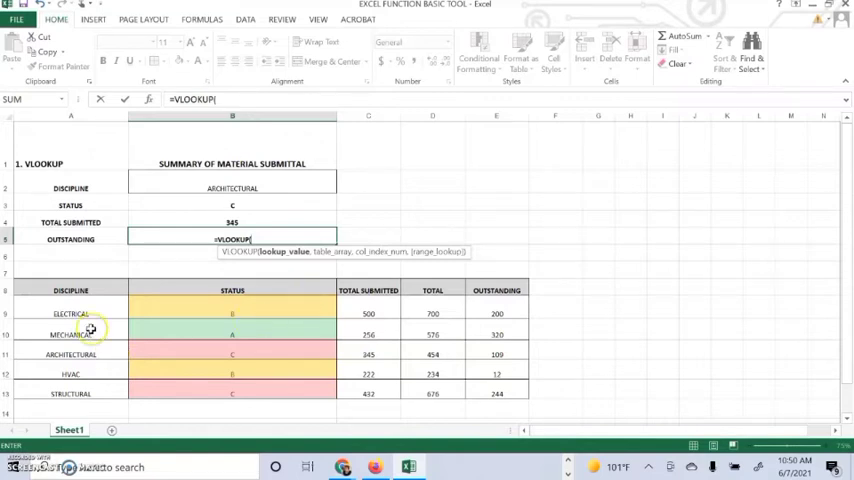
click(232, 188)
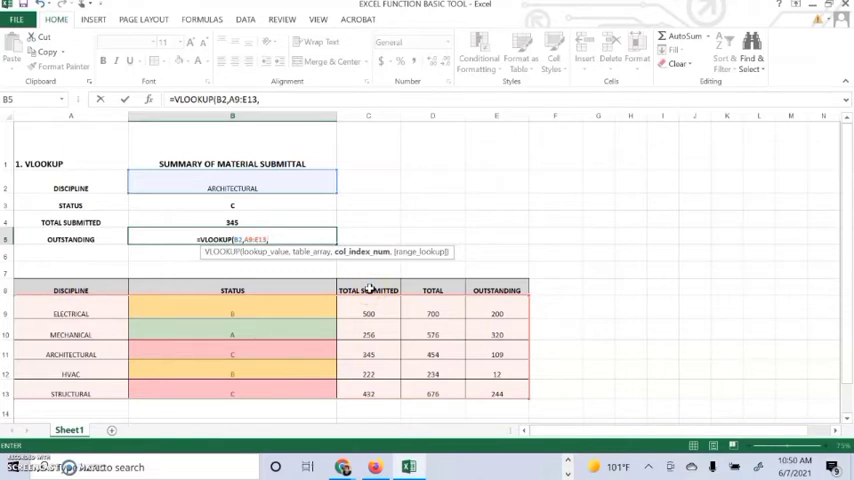
mouse_move(496, 290)
text(5)
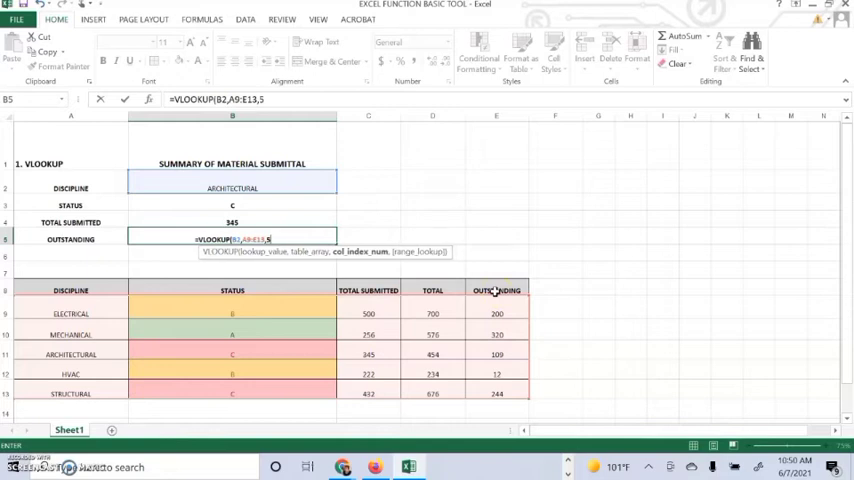
text(,FA)
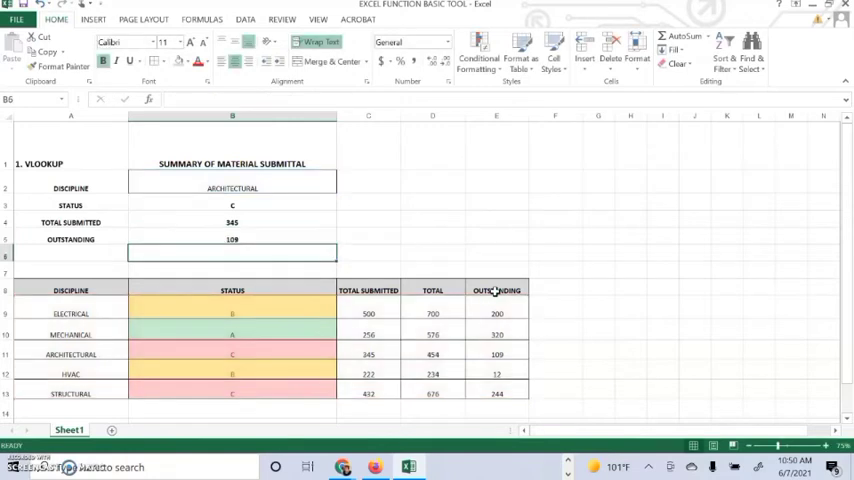
mouse_move(284, 222)
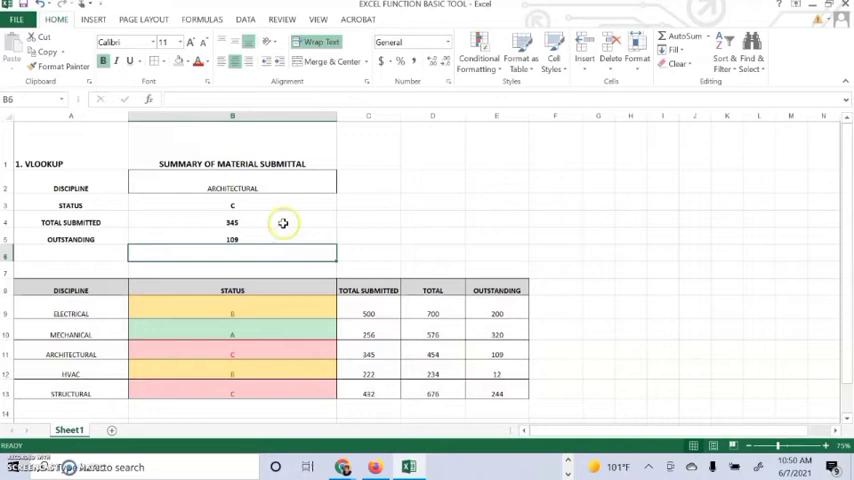
- Style the discipline cell B2 with a dark grey fill and larger light-coloured text
click(232, 188)
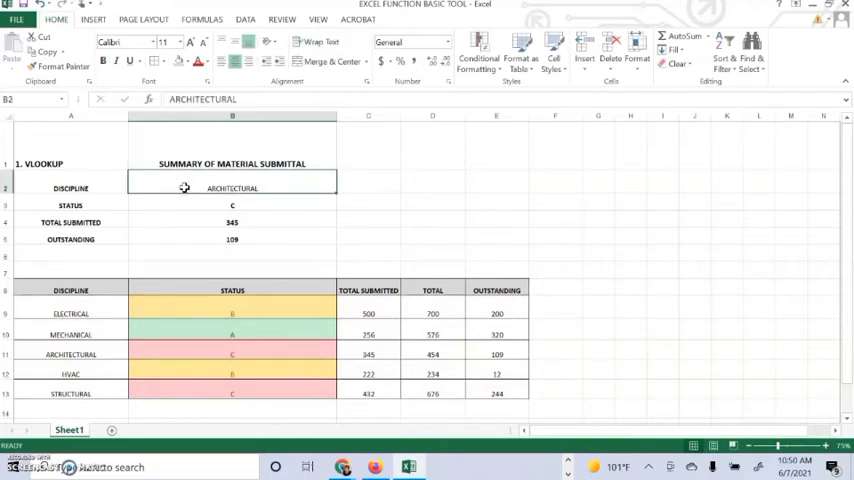
click(184, 64)
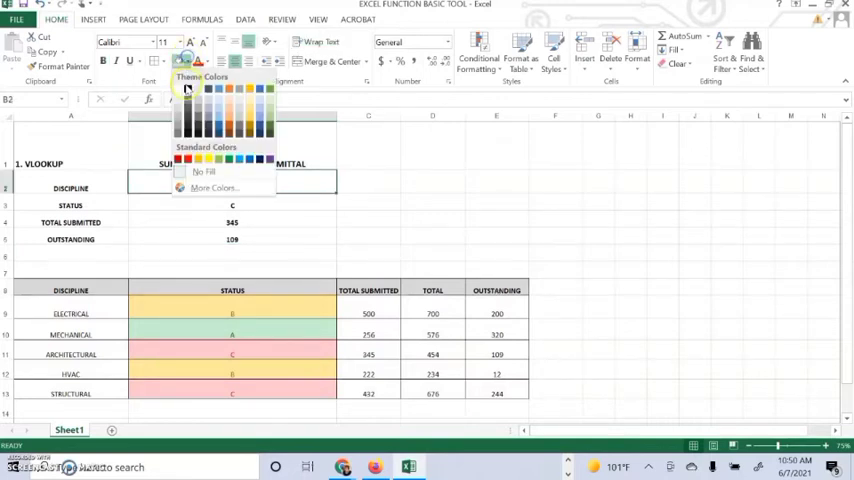
click(178, 88)
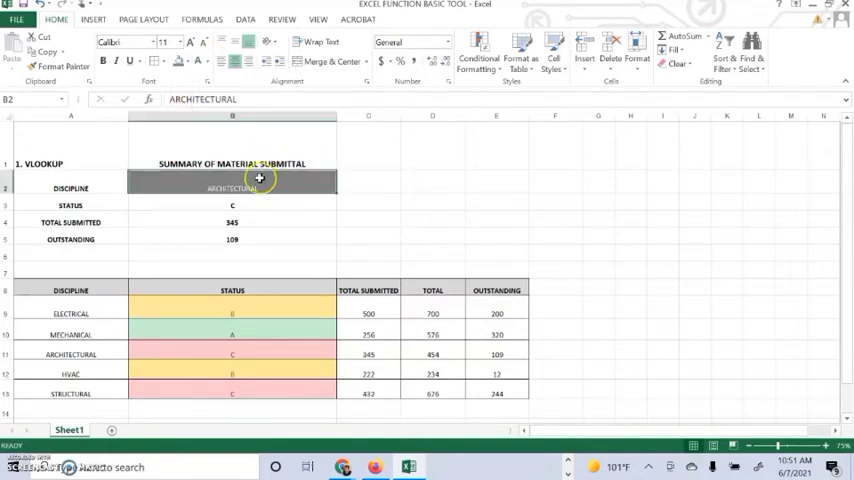
mouse_move(336, 200)
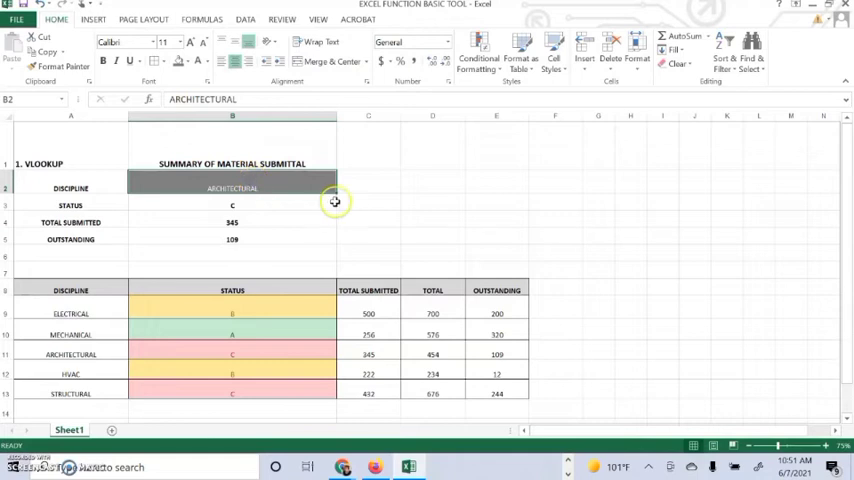
click(188, 42)
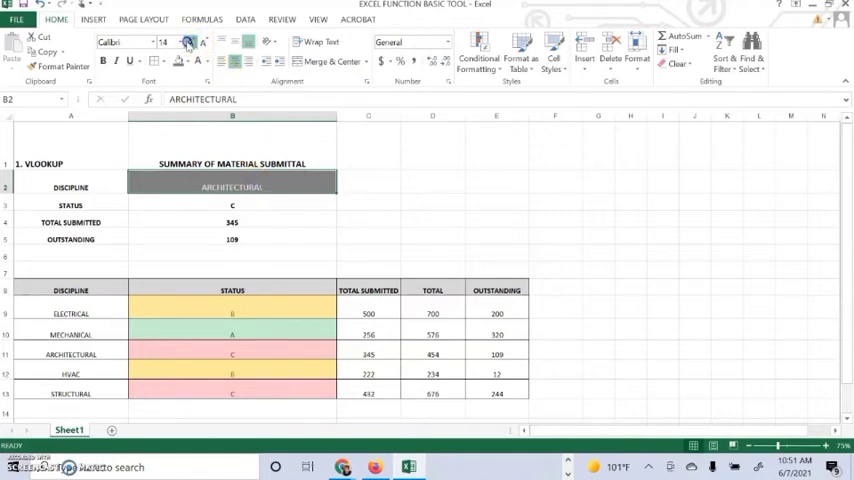
click(188, 42)
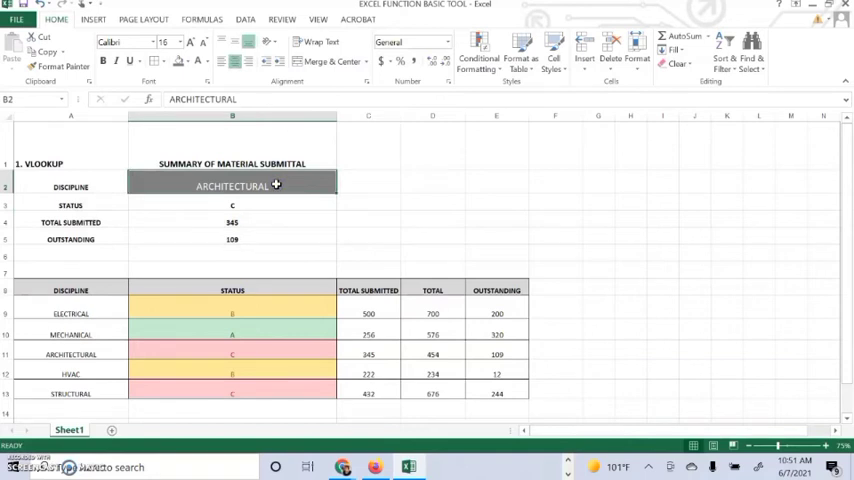
- Try HVAC then MECHANICAL as the discipline and check the lookup formulas update
text(HVAC)
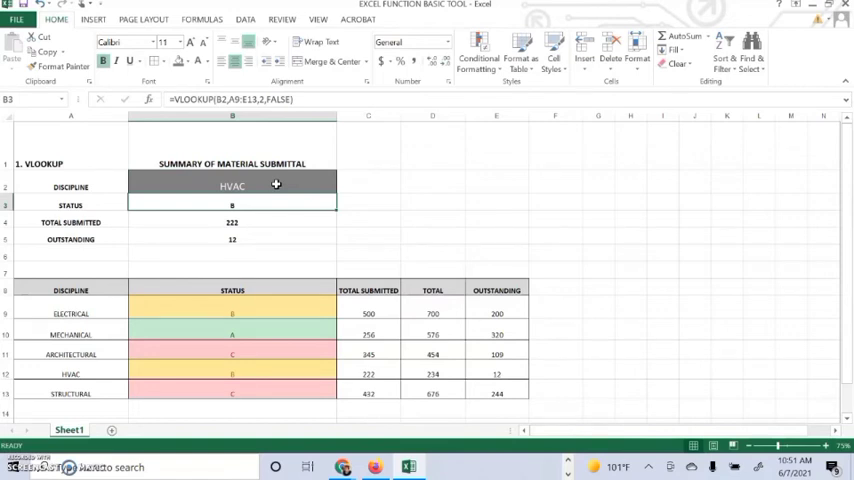
text(ME)
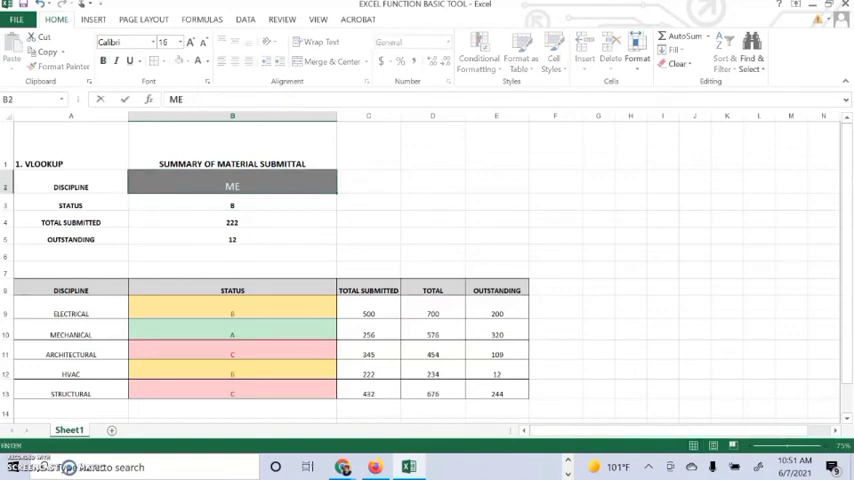
text(MECHANICAL)
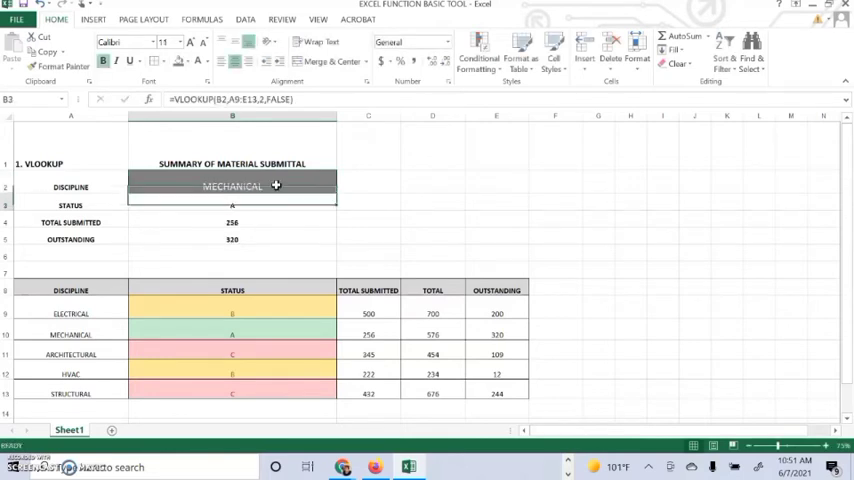
click(232, 204)
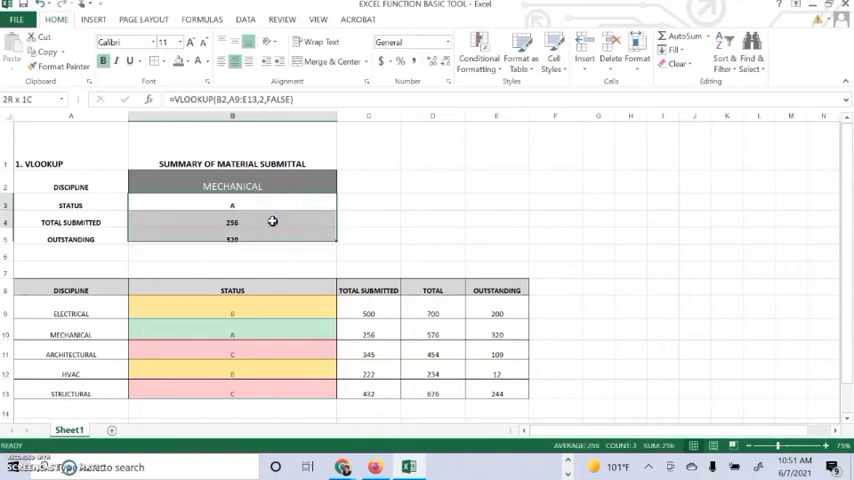
click(232, 186)
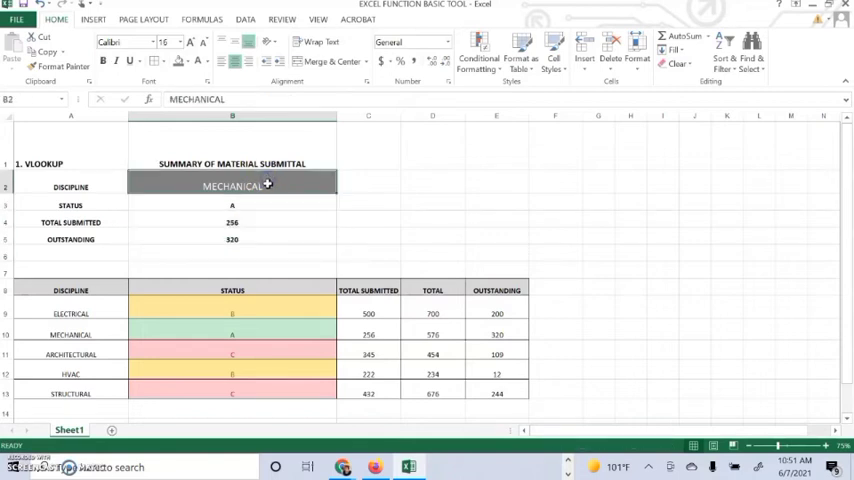
- Try STRUCTURAL, then finish on MECHANICAL showing status 4, 256 submitted, 326 outstanding
text(STRUCTURAL)
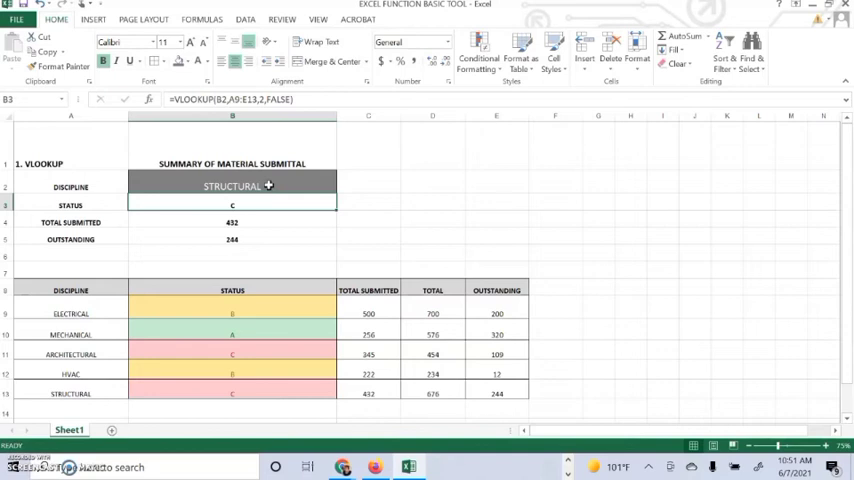
click(232, 186)
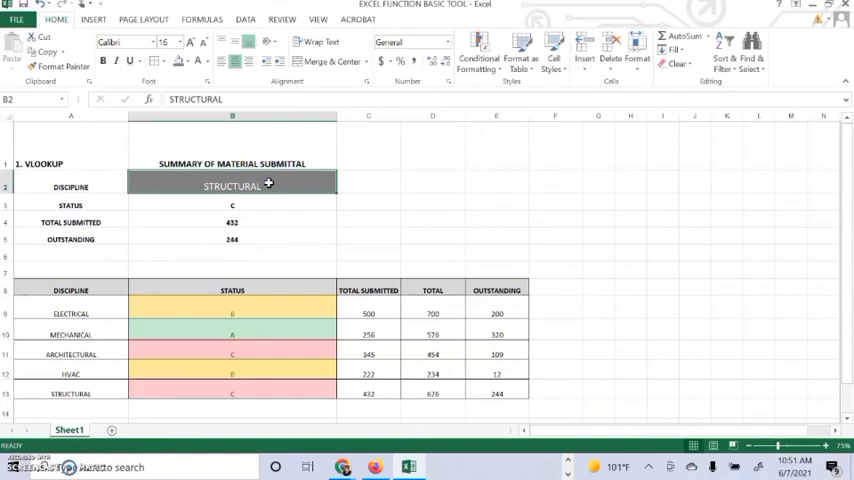
text(ME)
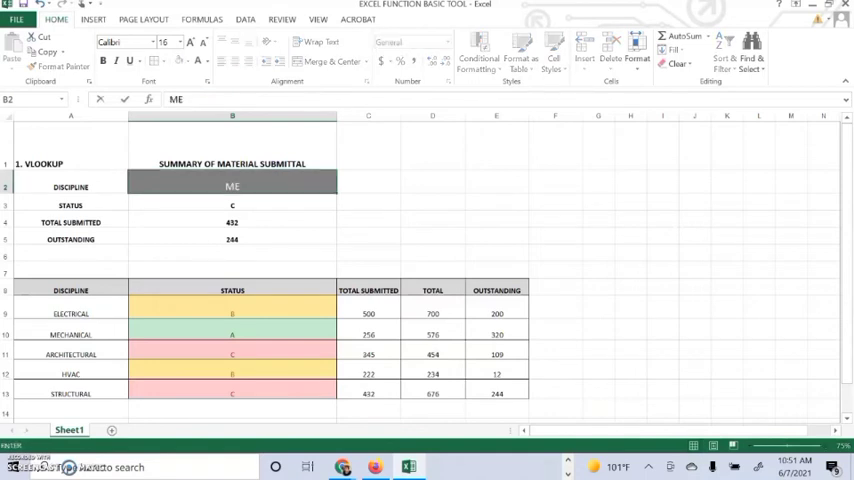
text(MECHANICAL)
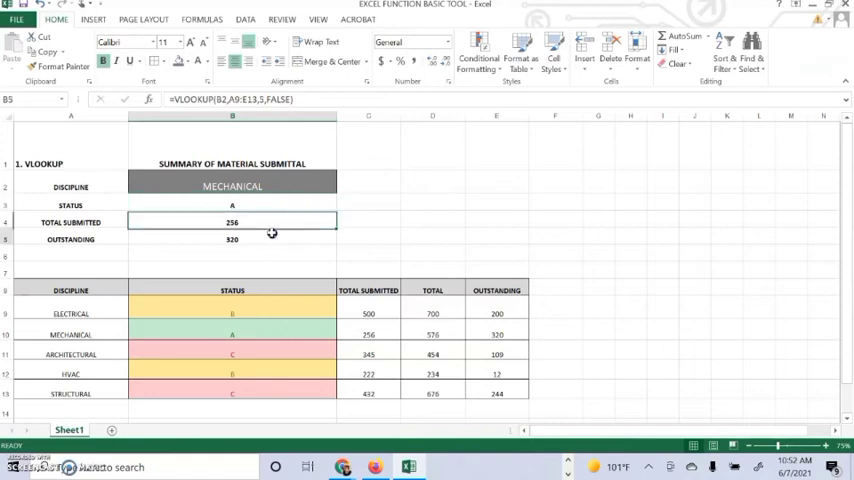
click(232, 188)
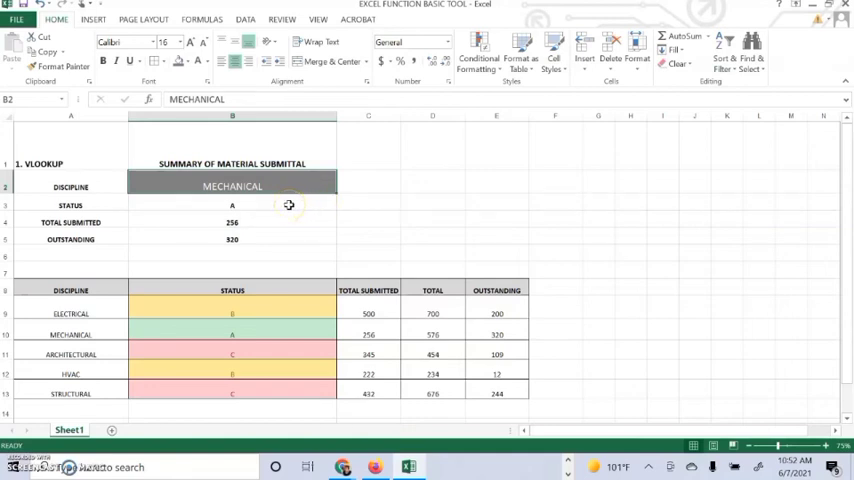
mouse_move(312, 224)
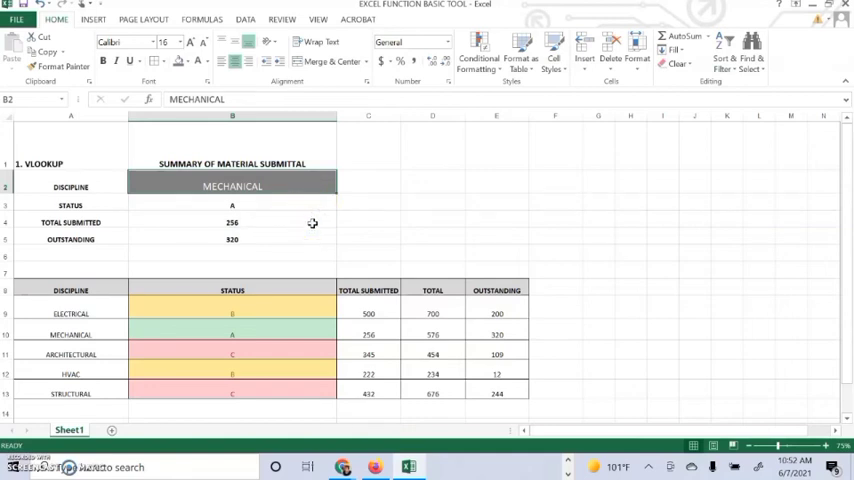